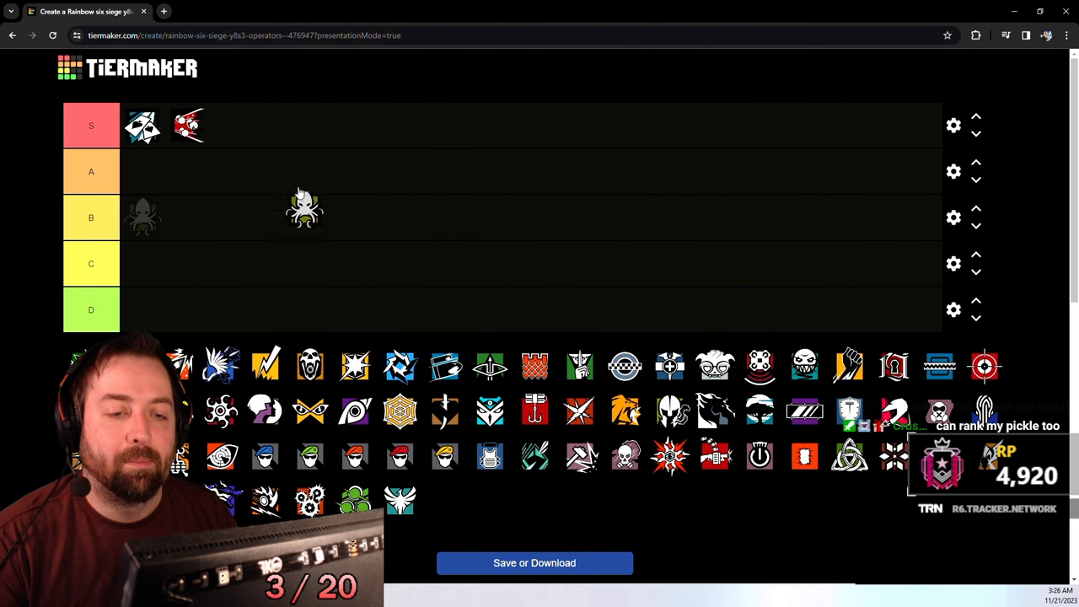
Step: Move the white octopus operator icon into the A tier
{"action": "left_click_drag", "start_coordinate": [304, 208], "coordinate": [144, 171]}
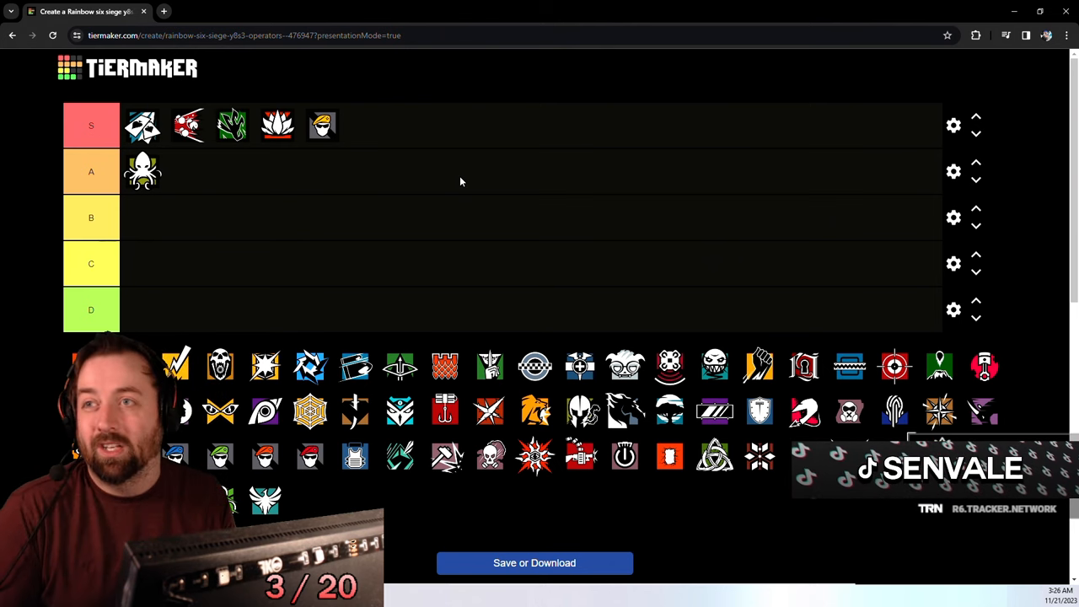
{"action": "mouse_move", "coordinate": [620, 134]}
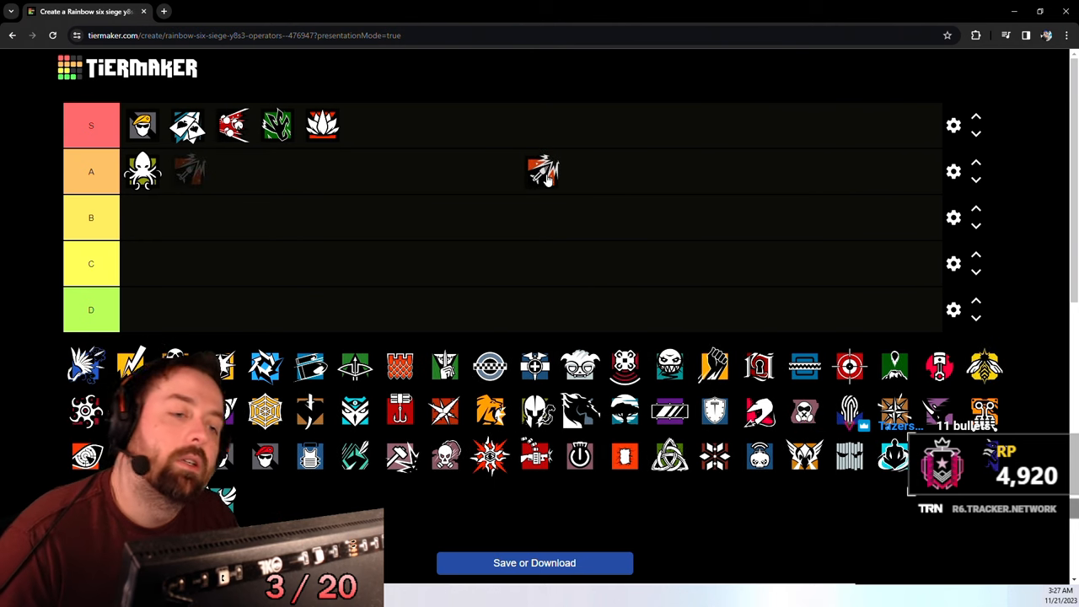
Step: Add the red claw icon to A tier and settle the orange fist icon at C tier's start
{"action": "left_click_drag", "start_coordinate": [544, 172], "coordinate": [190, 171]}
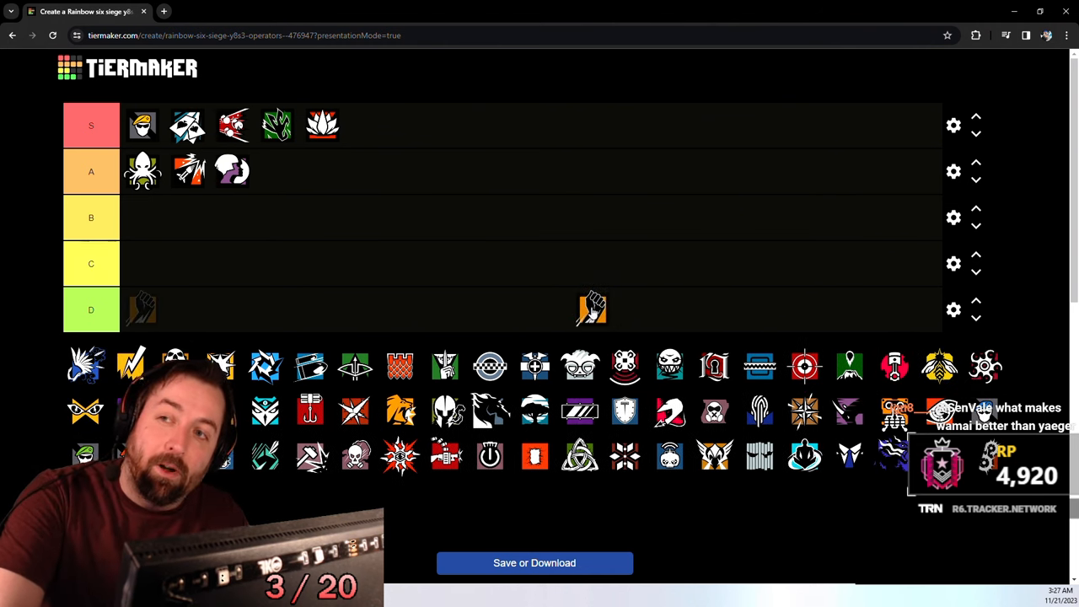
{"action": "left_click_drag", "start_coordinate": [593, 308], "coordinate": [462, 295]}
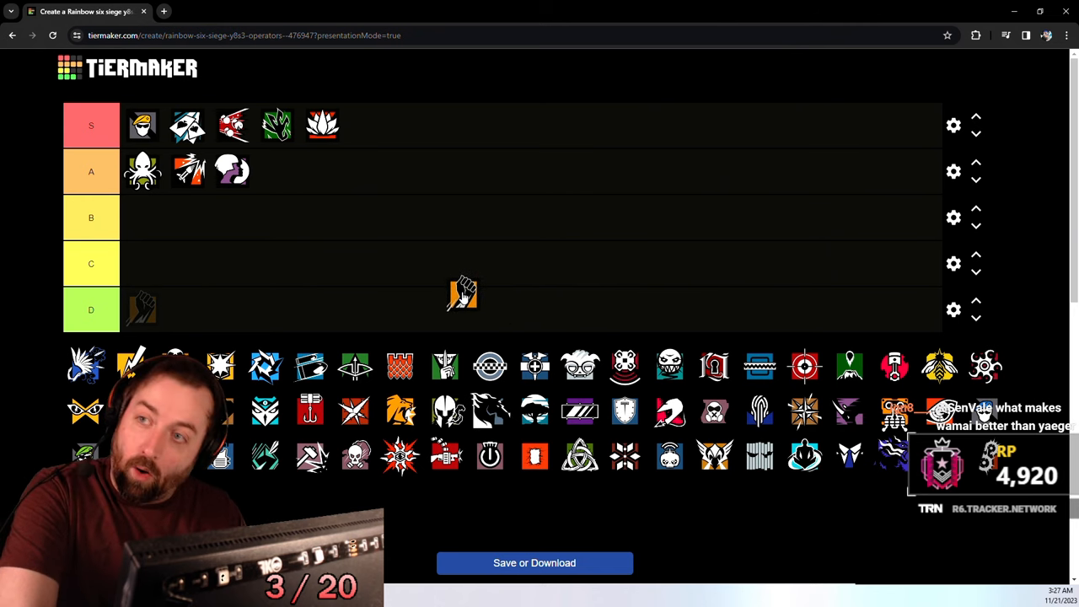
{"action": "left_click_drag", "start_coordinate": [462, 294], "coordinate": [403, 278]}
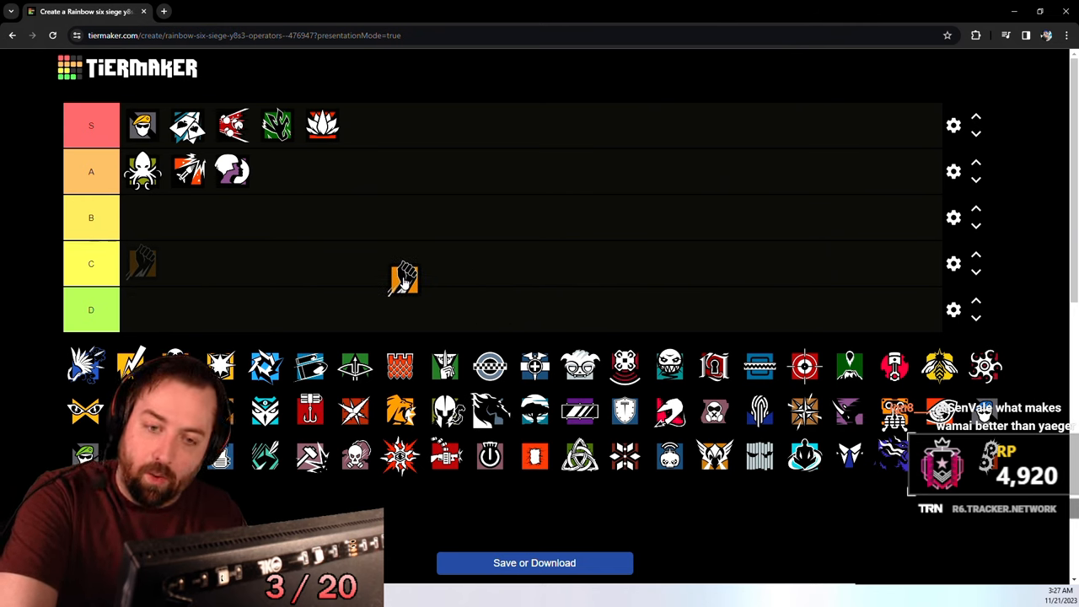
{"action": "left_click_drag", "start_coordinate": [403, 278], "coordinate": [291, 228]}
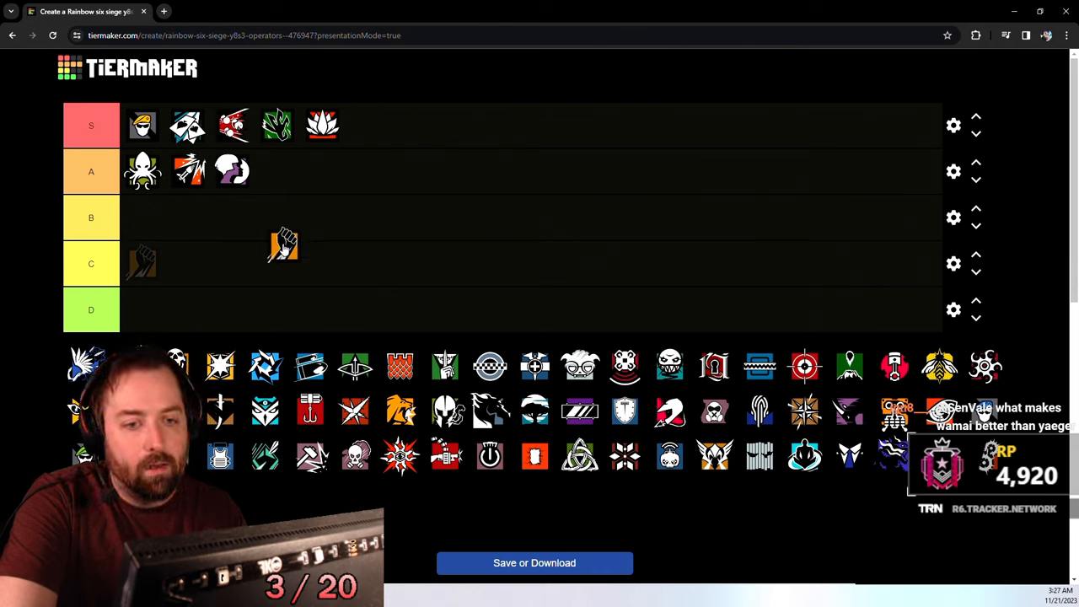
{"action": "left_click_drag", "start_coordinate": [283, 245], "coordinate": [141, 263]}
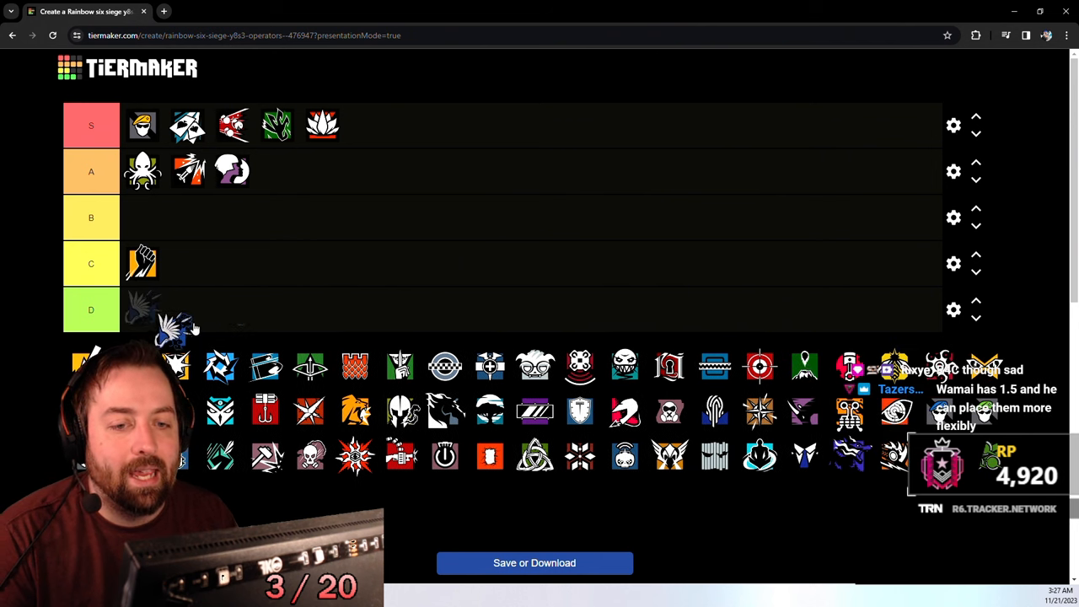
Step: Place the blue winged operator icon in the B tier
{"action": "left_click_drag", "start_coordinate": [143, 310], "coordinate": [144, 217]}
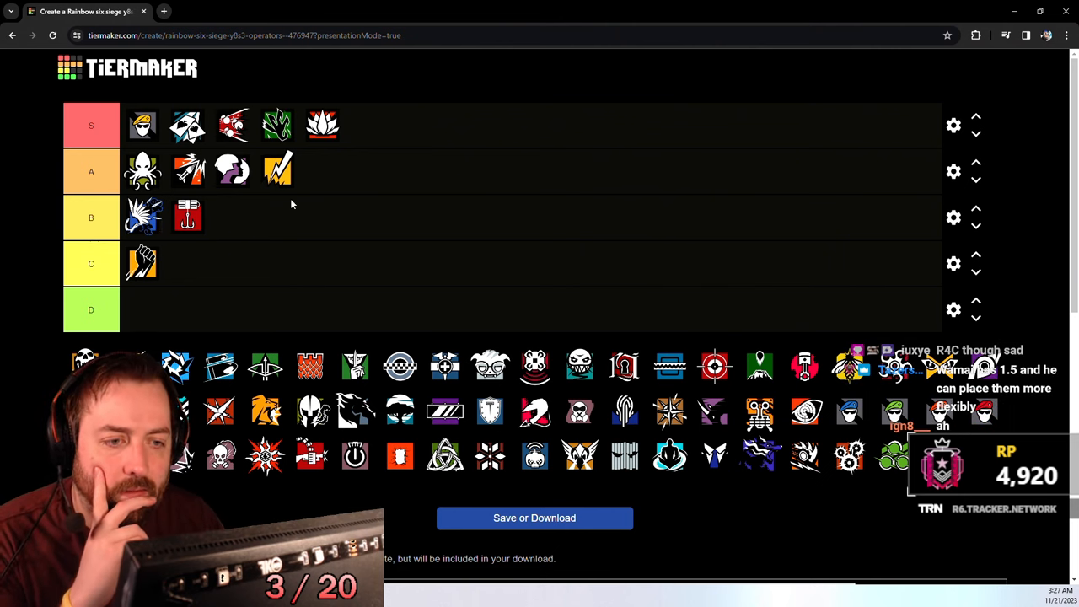
{"action": "mouse_move", "coordinate": [425, 385]}
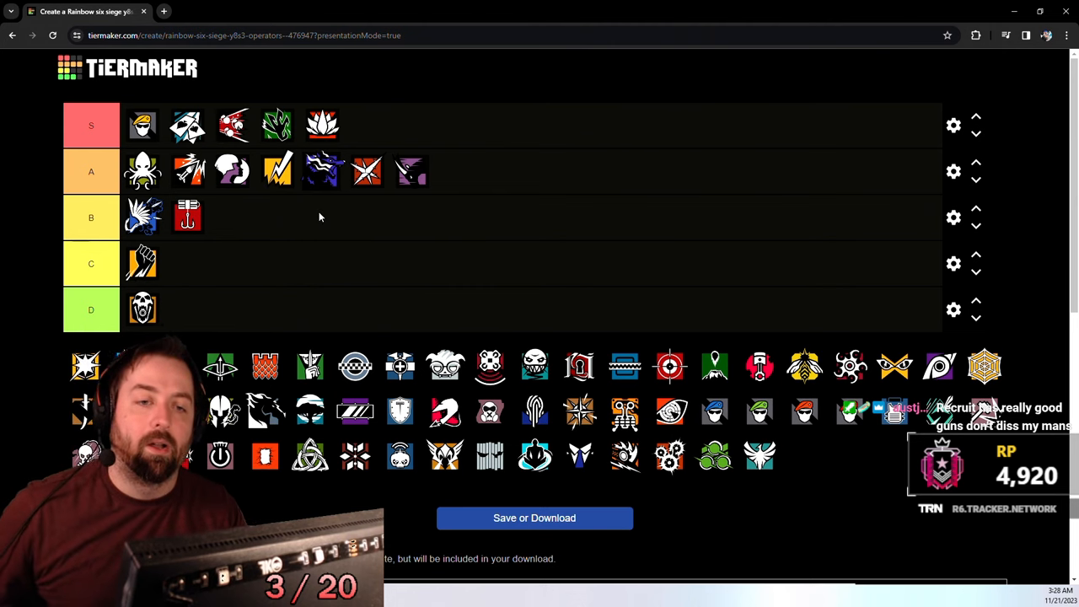
{"action": "mouse_move", "coordinate": [473, 259]}
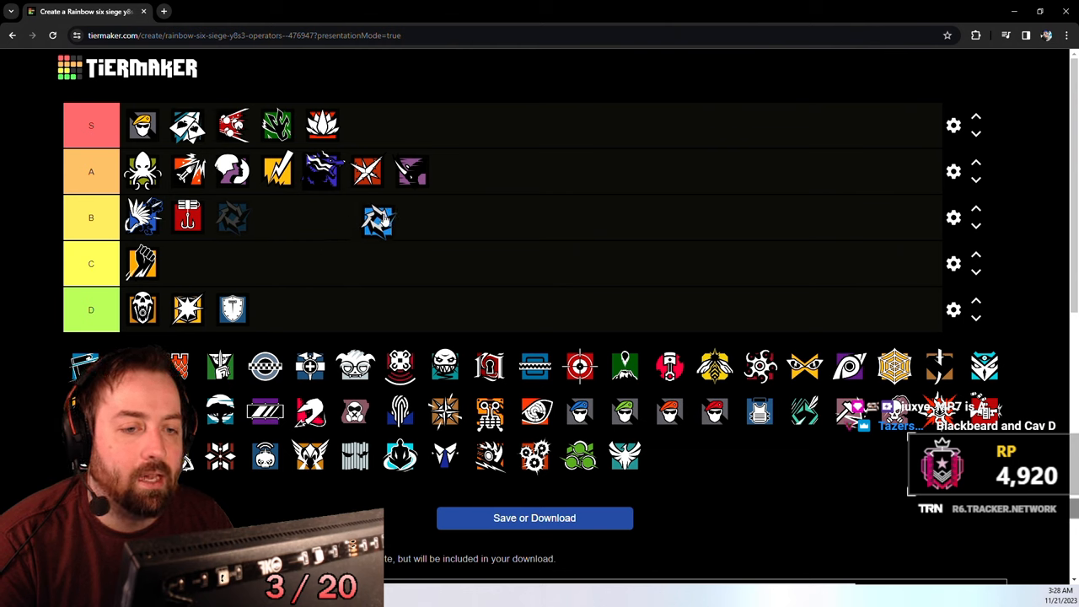
Step: Move the blue arrows operator icon to the end of the A tier row
{"action": "left_click_drag", "start_coordinate": [378, 221], "coordinate": [458, 172]}
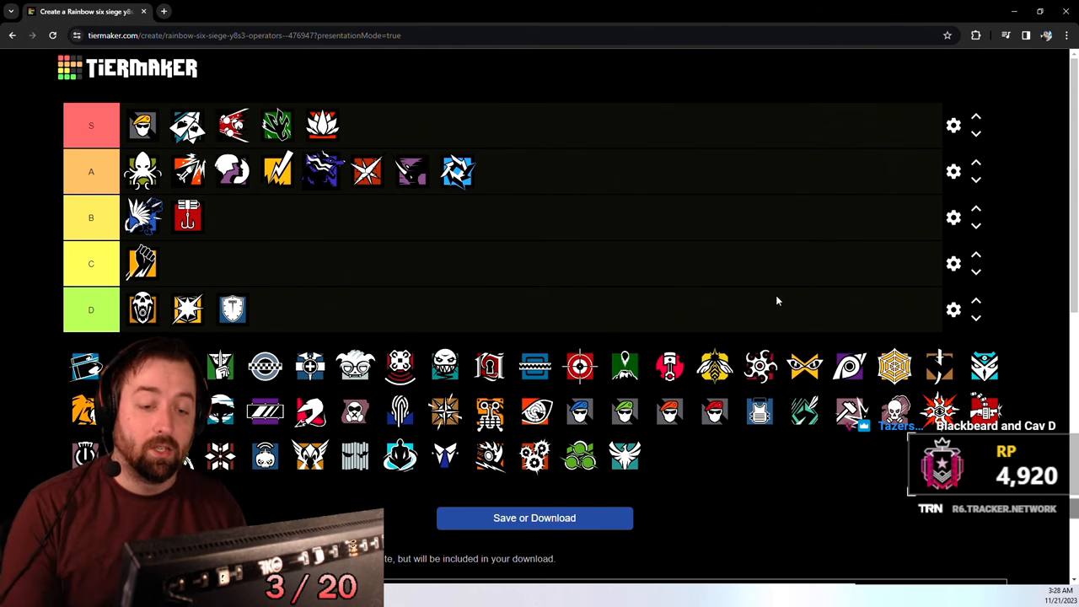
{"action": "mouse_move", "coordinate": [540, 294]}
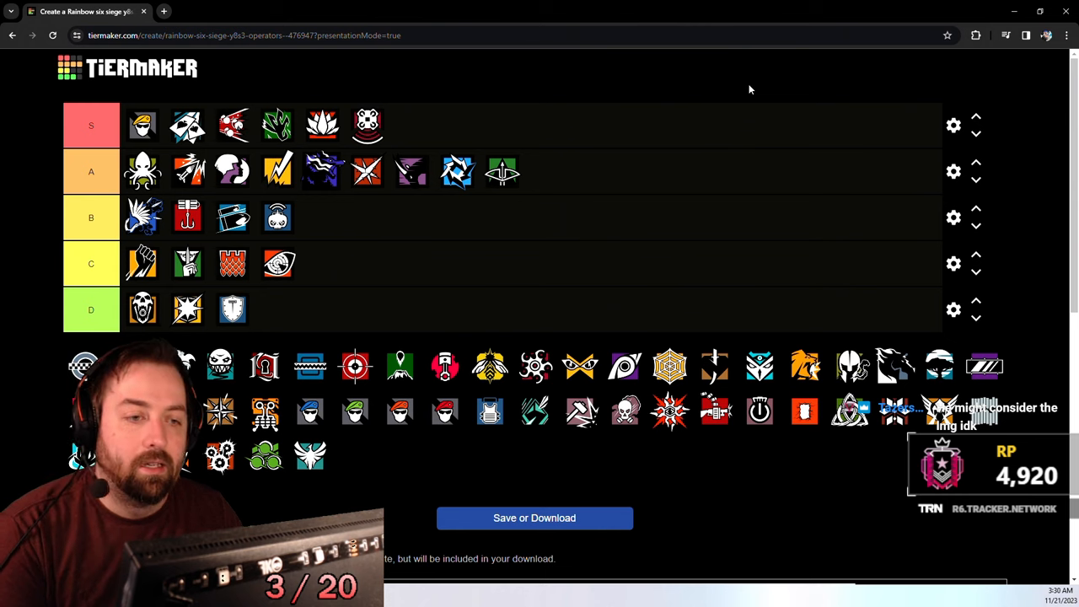
{"action": "mouse_move", "coordinate": [919, 205]}
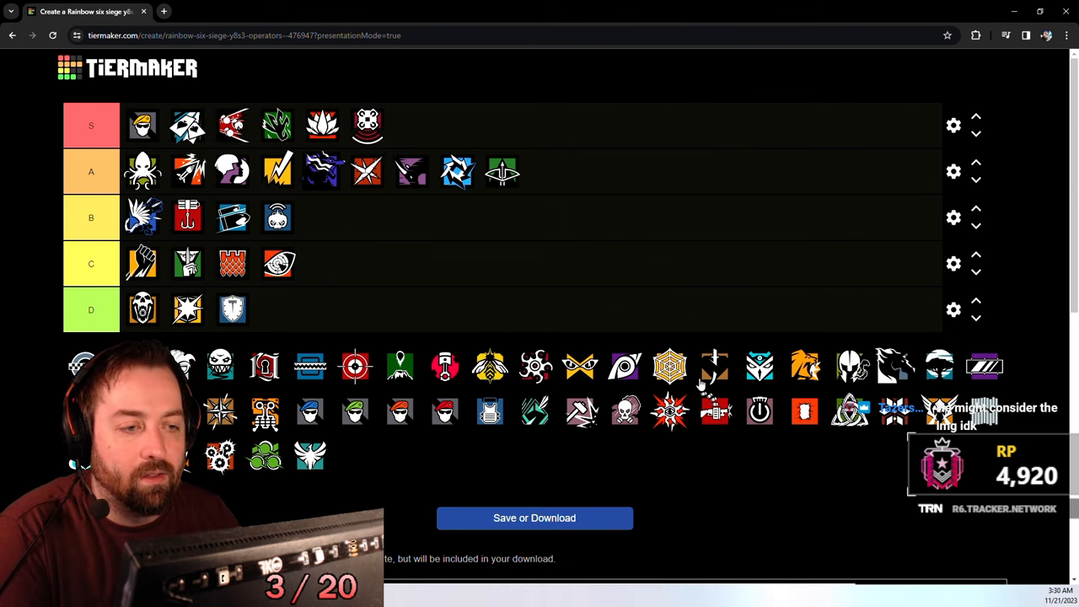
{"action": "mouse_move", "coordinate": [413, 226]}
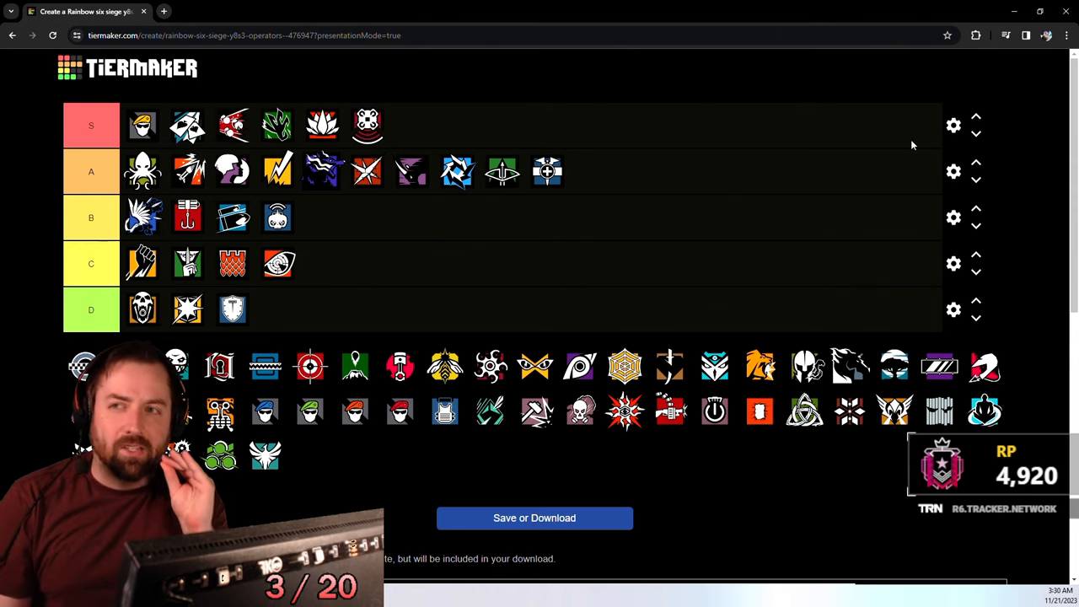
{"action": "mouse_move", "coordinate": [657, 93]}
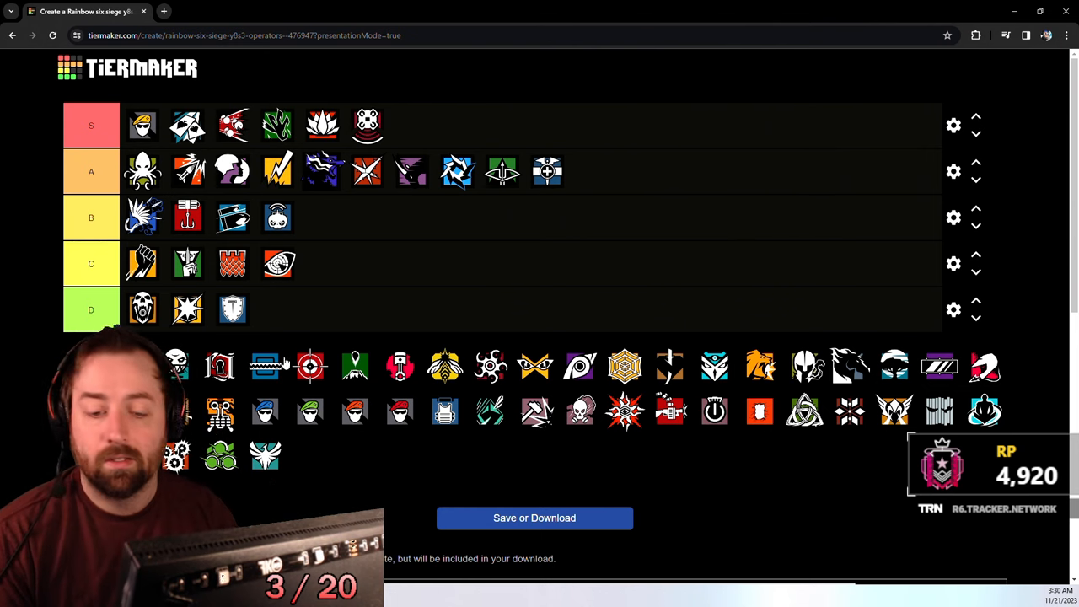
Step: Rank the blue mask operator in the S tier
{"action": "left_click_drag", "start_coordinate": [177, 455], "coordinate": [411, 125]}
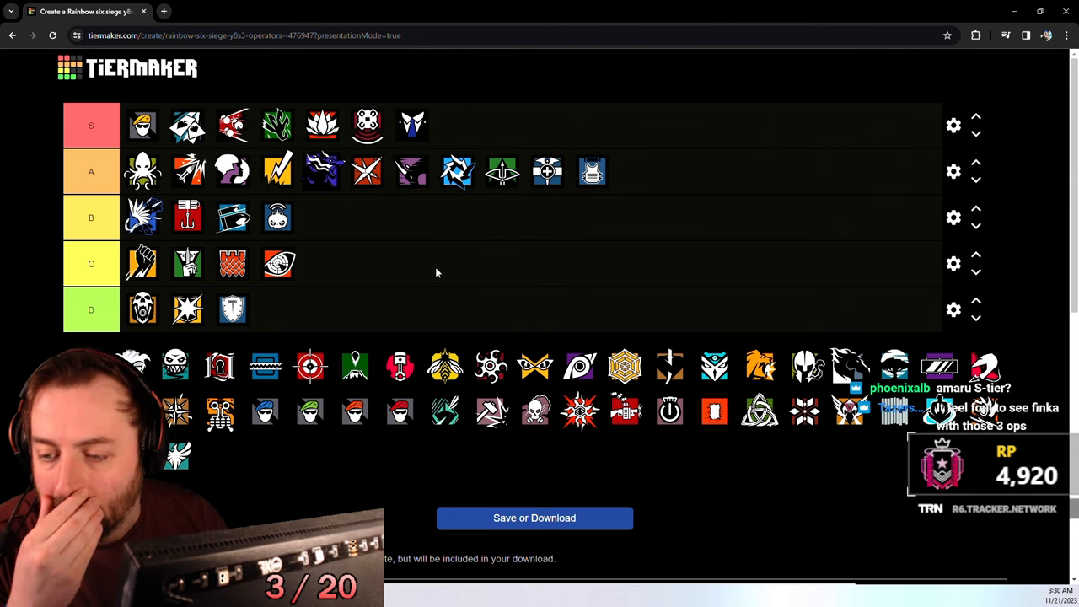
{"action": "mouse_move", "coordinate": [301, 141]}
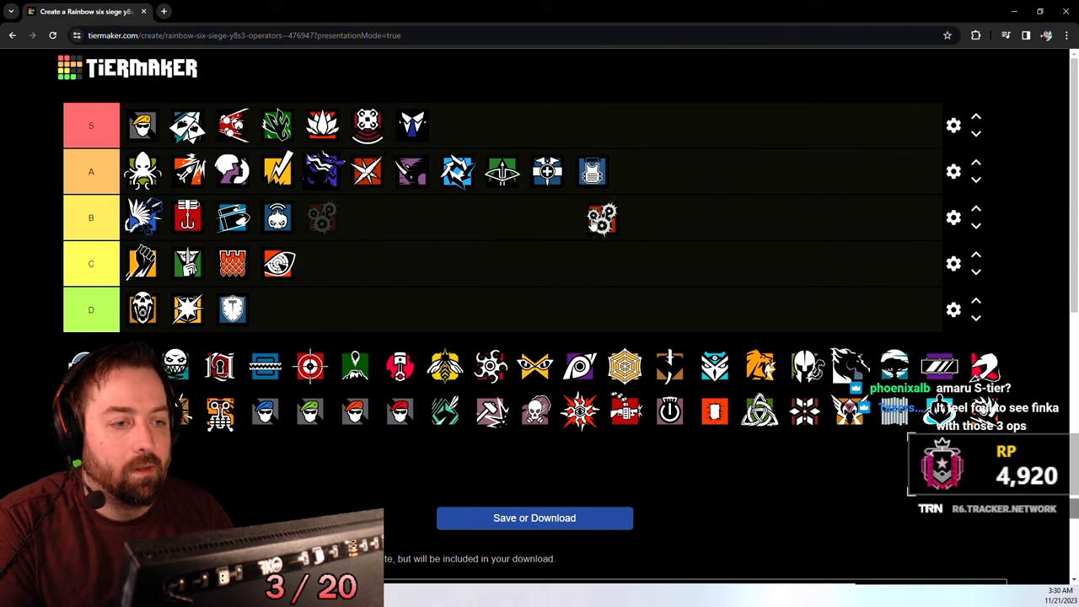
Step: Put the gears operator icon into the S tier
{"action": "left_click_drag", "start_coordinate": [602, 217], "coordinate": [458, 125]}
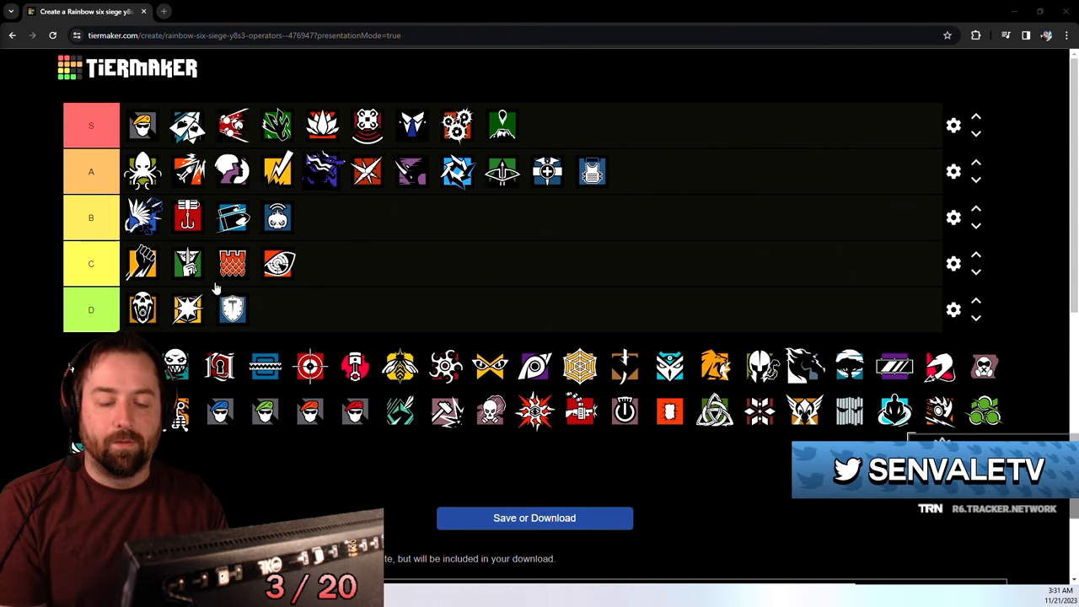
{"action": "mouse_move", "coordinate": [396, 444]}
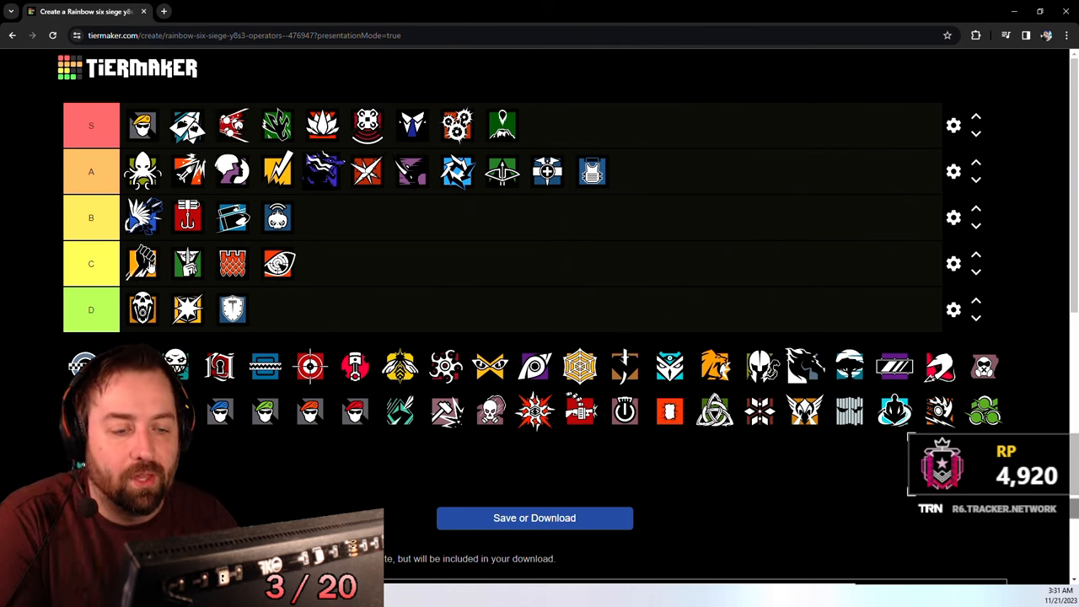
Step: Move the fist operator from C up to B and add the blue fingerprint operator to C
{"action": "left_click_drag", "start_coordinate": [141, 263], "coordinate": [434, 221]}
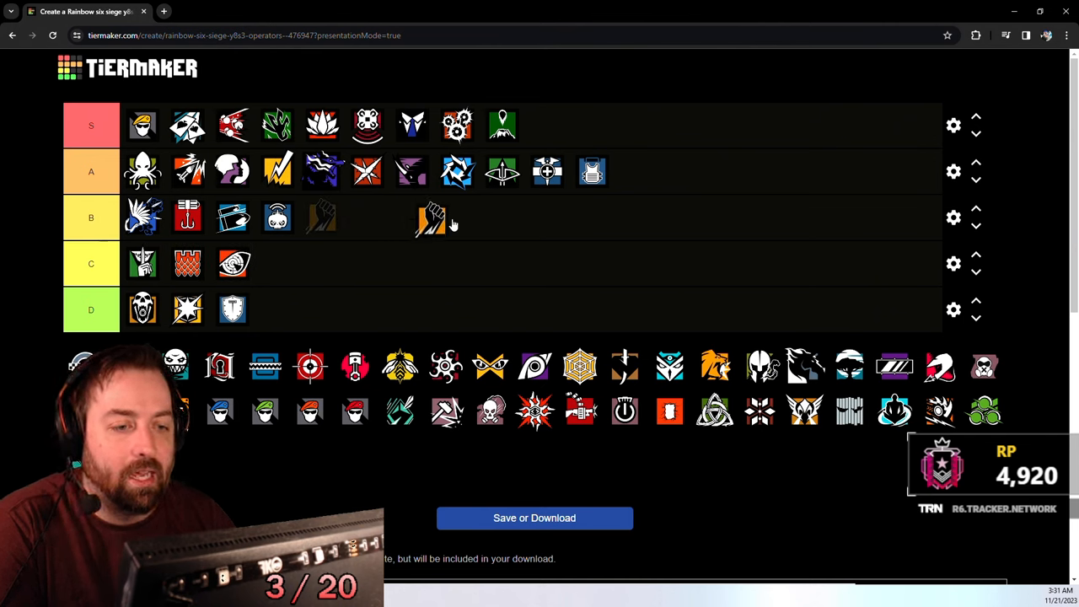
{"action": "left_click_drag", "start_coordinate": [430, 221], "coordinate": [143, 263]}
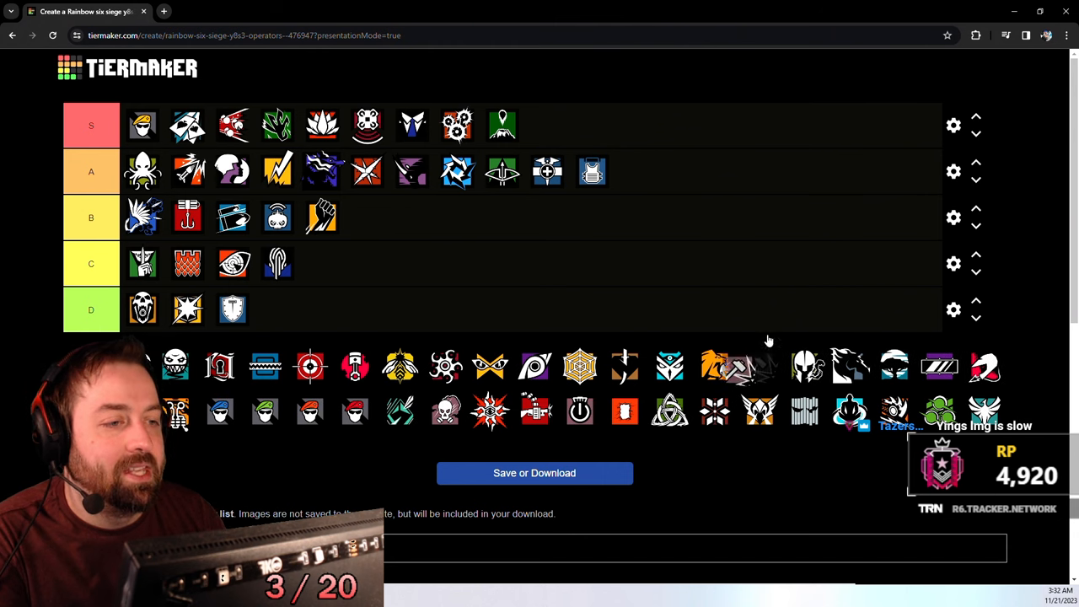
{"action": "left_click_drag", "start_coordinate": [738, 365], "coordinate": [639, 171]}
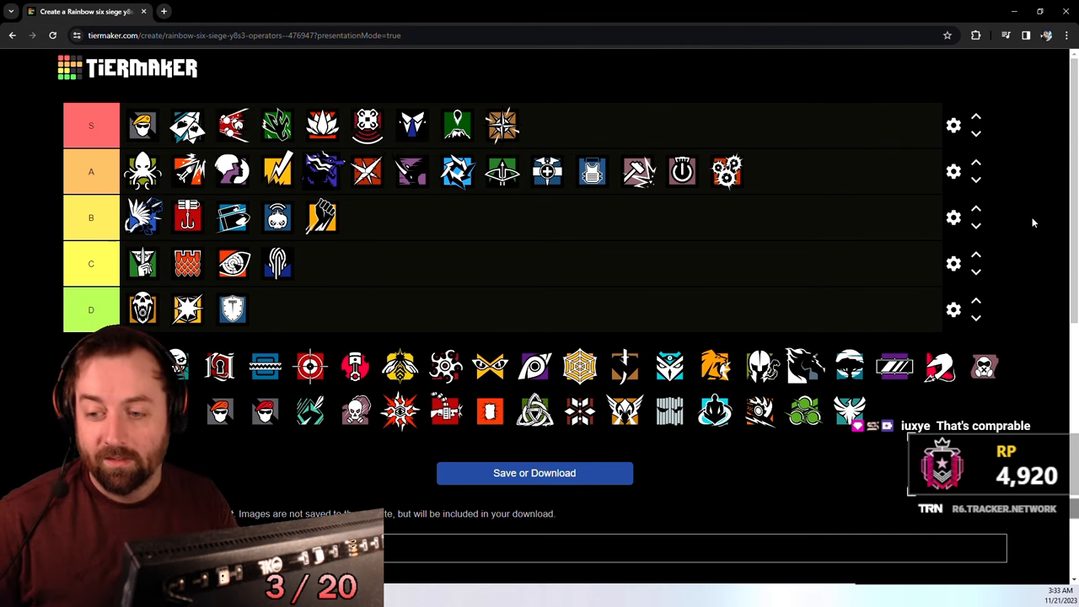
{"action": "mouse_move", "coordinate": [555, 258]}
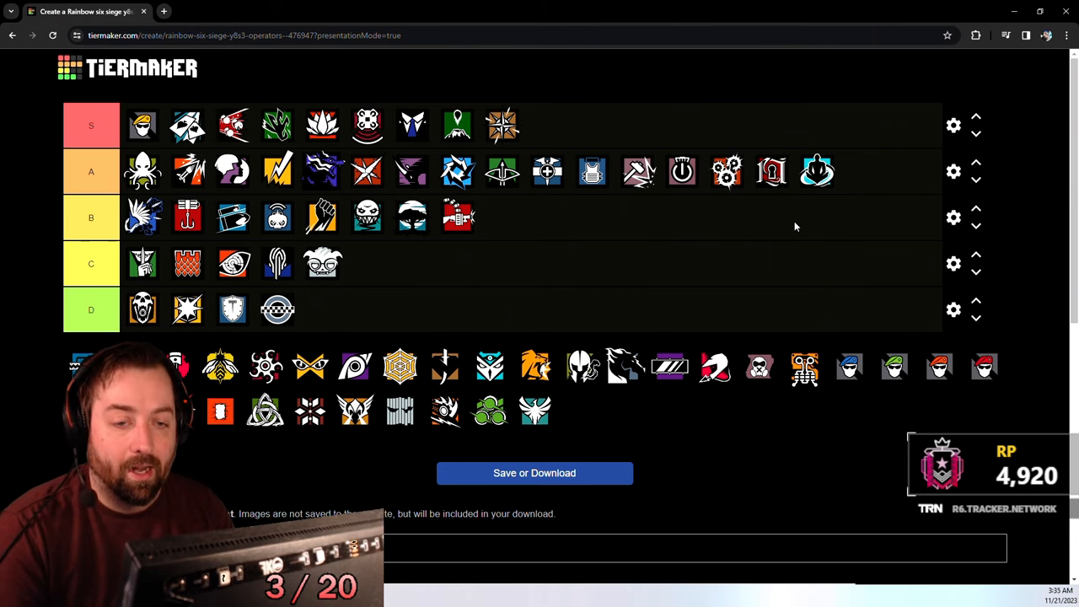
{"action": "mouse_move", "coordinate": [706, 243]}
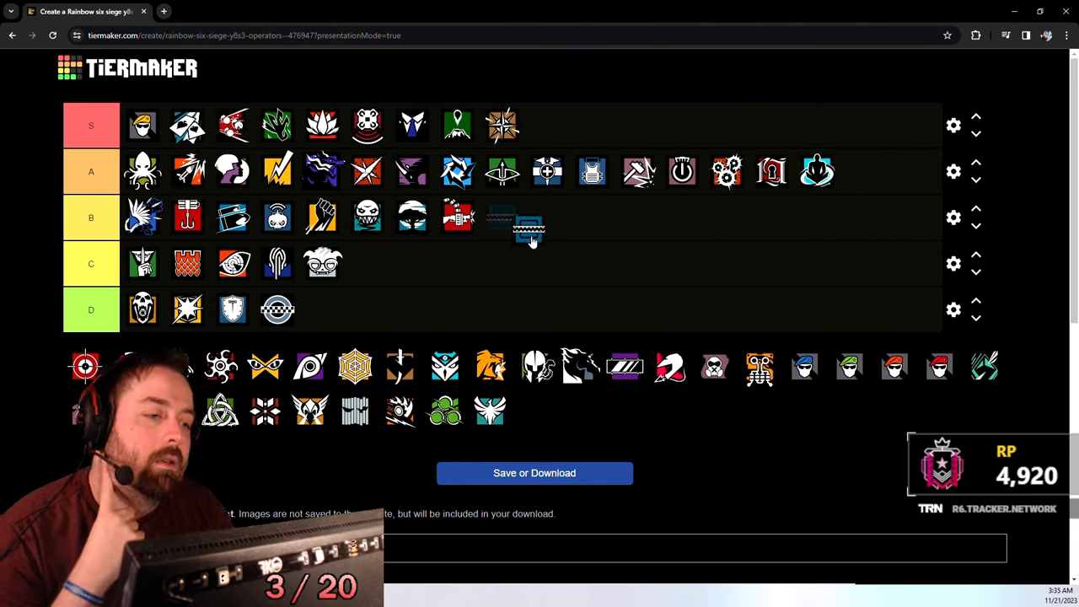
Step: Place the blue zigzag operator icon into the A tier row
{"action": "left_click_drag", "start_coordinate": [527, 228], "coordinate": [861, 171]}
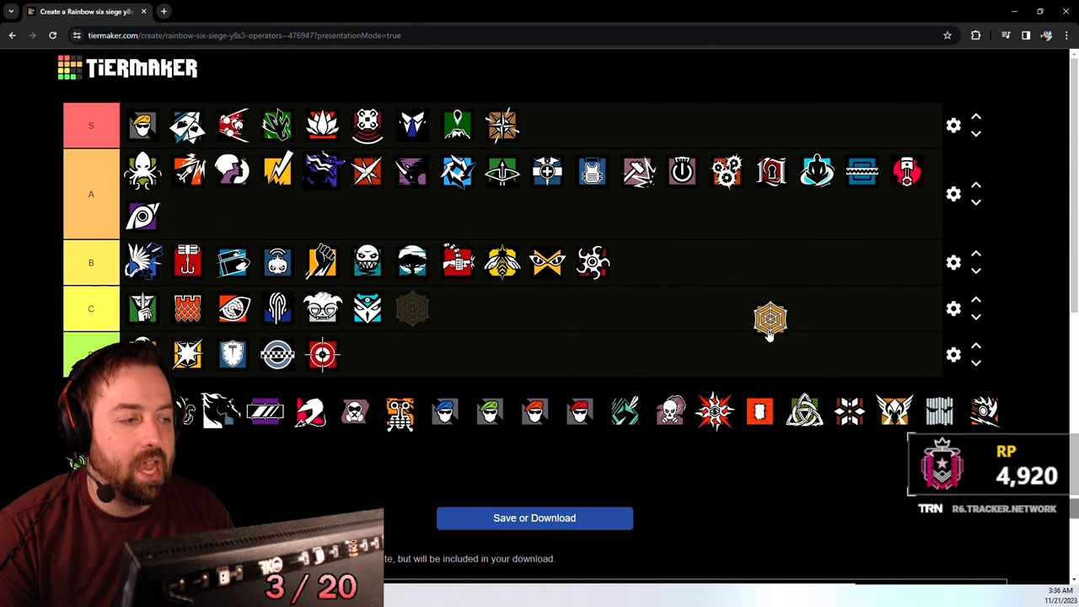
Step: Drop the web-patterned operator into row A, then move it down to row B
{"action": "left_click_drag", "start_coordinate": [770, 319], "coordinate": [259, 221]}
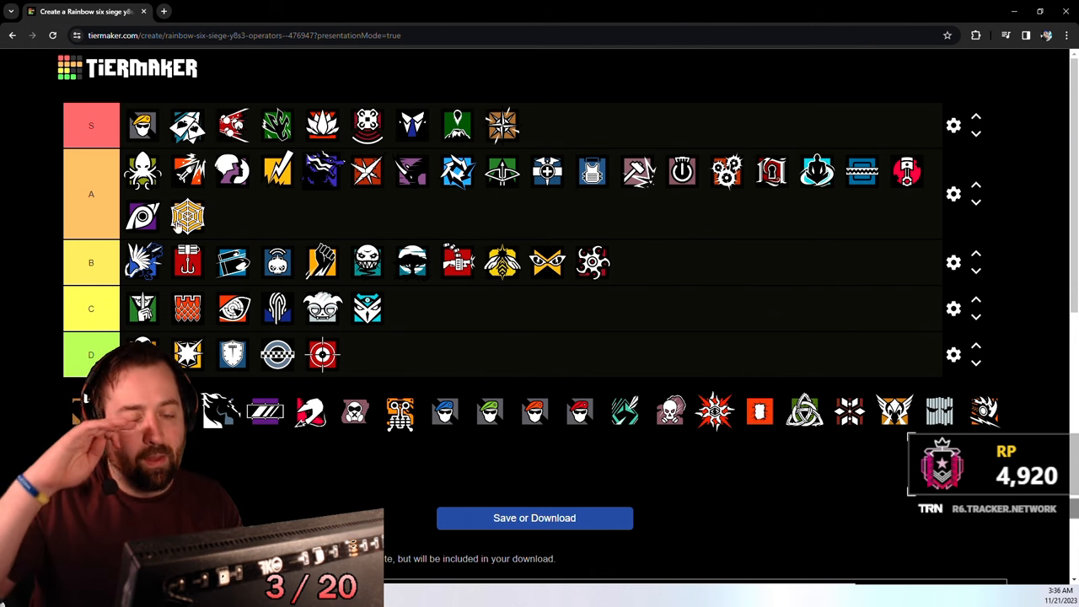
{"action": "left_click_drag", "start_coordinate": [187, 218], "coordinate": [636, 261]}
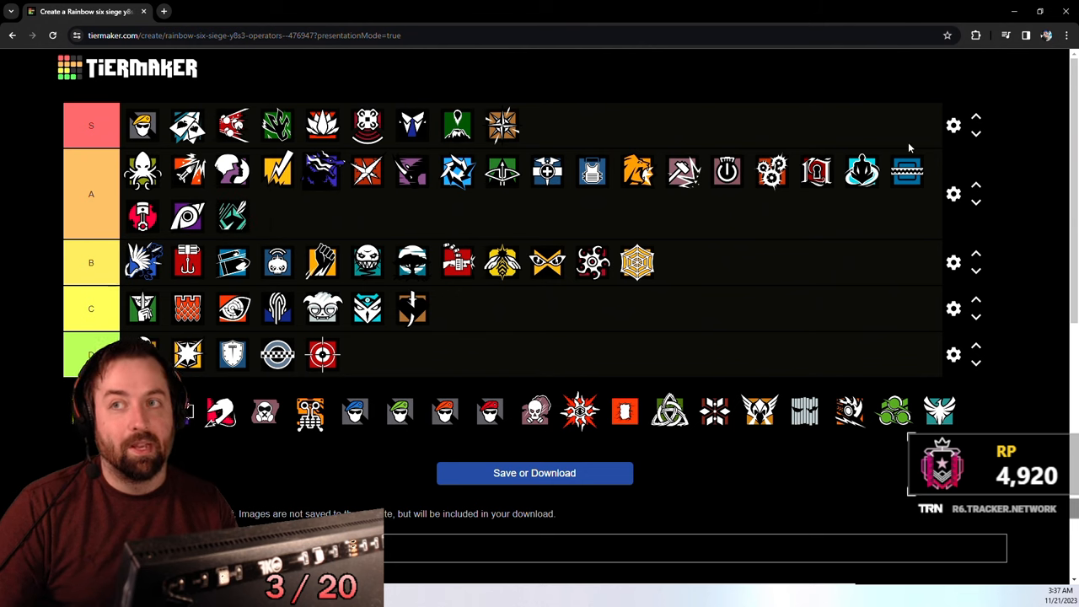
{"action": "mouse_move", "coordinate": [840, 372]}
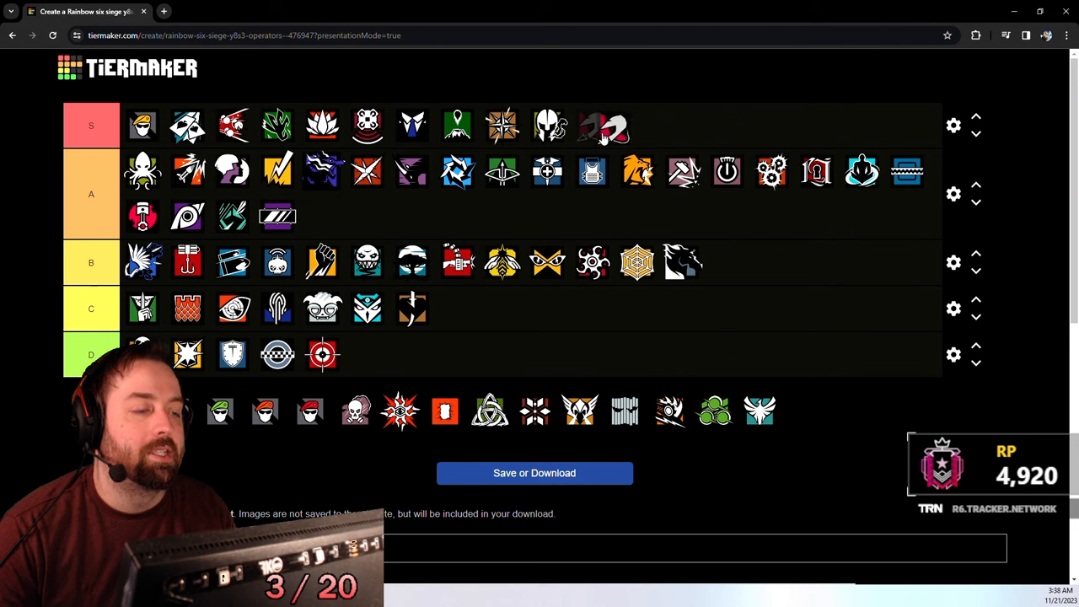
{"action": "left_click_drag", "start_coordinate": [603, 127], "coordinate": [561, 210]}
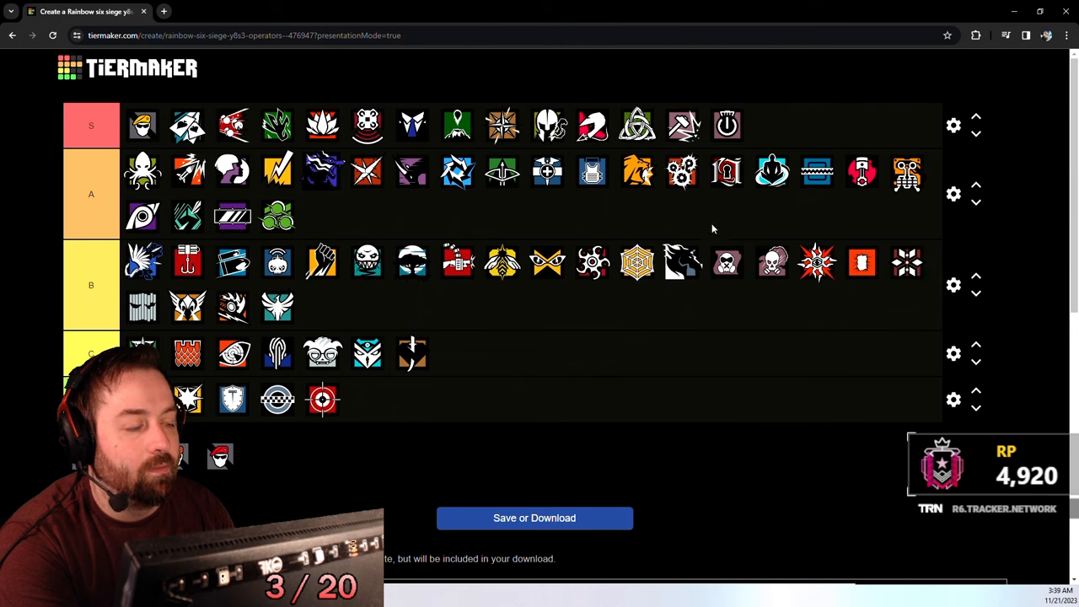
{"action": "mouse_move", "coordinate": [827, 226]}
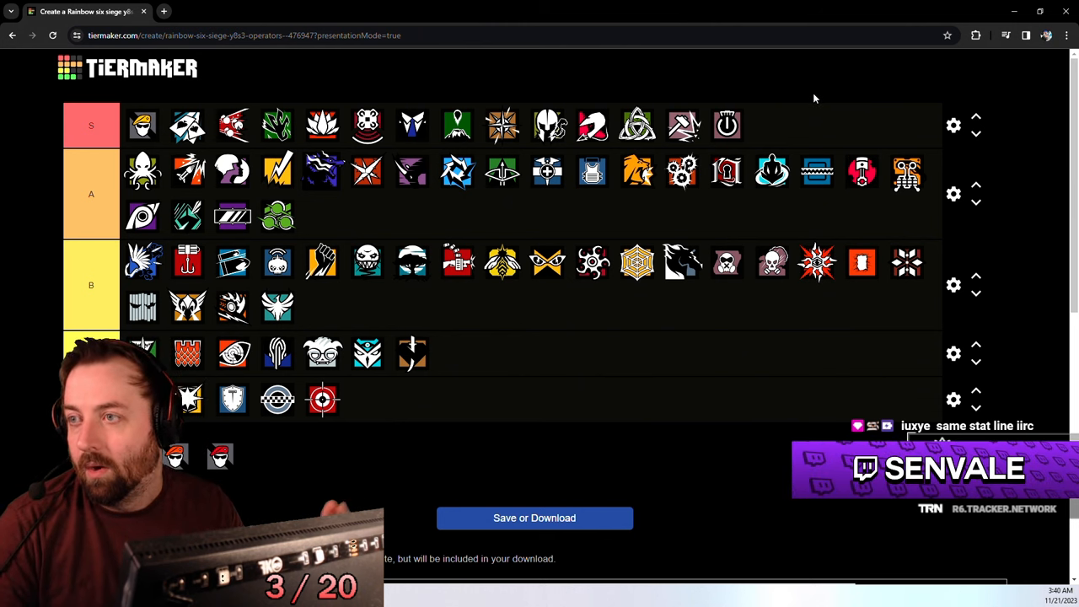
{"action": "mouse_move", "coordinate": [857, 127]}
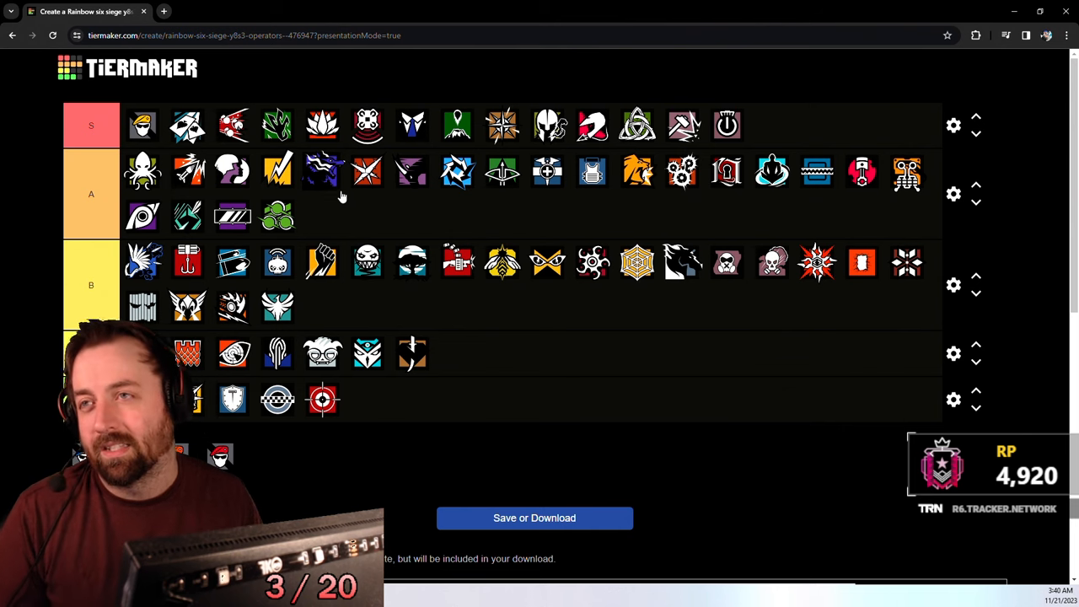
{"action": "mouse_move", "coordinate": [371, 198]}
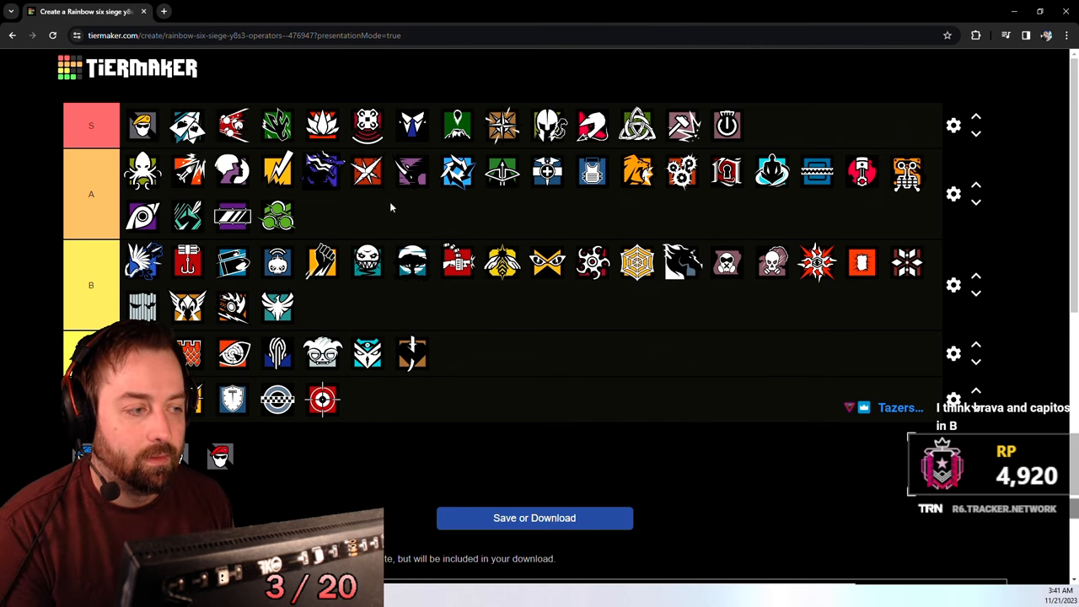
{"action": "mouse_move", "coordinate": [411, 231]}
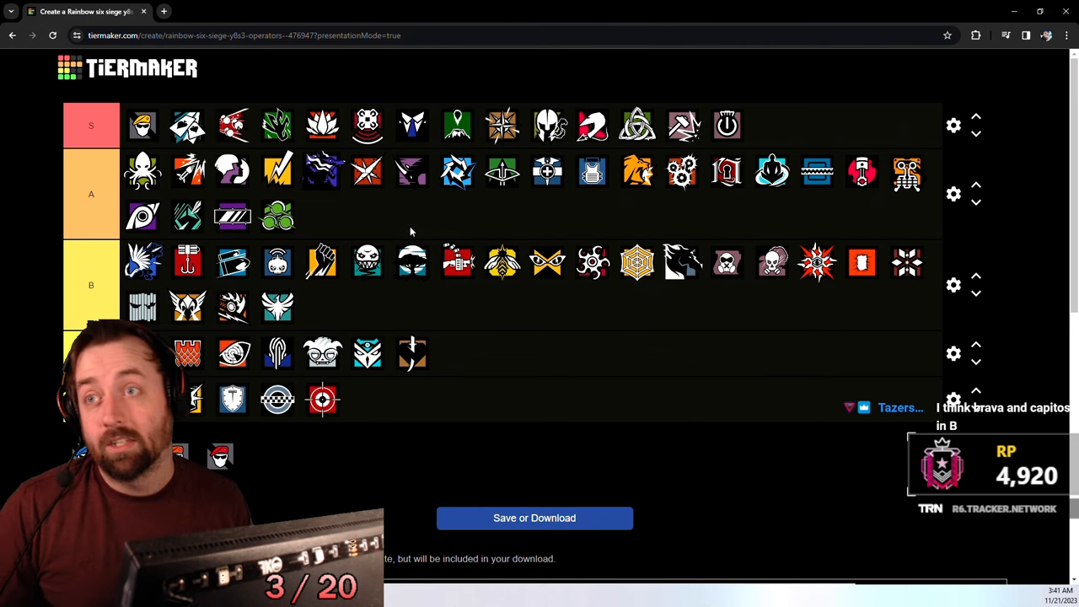